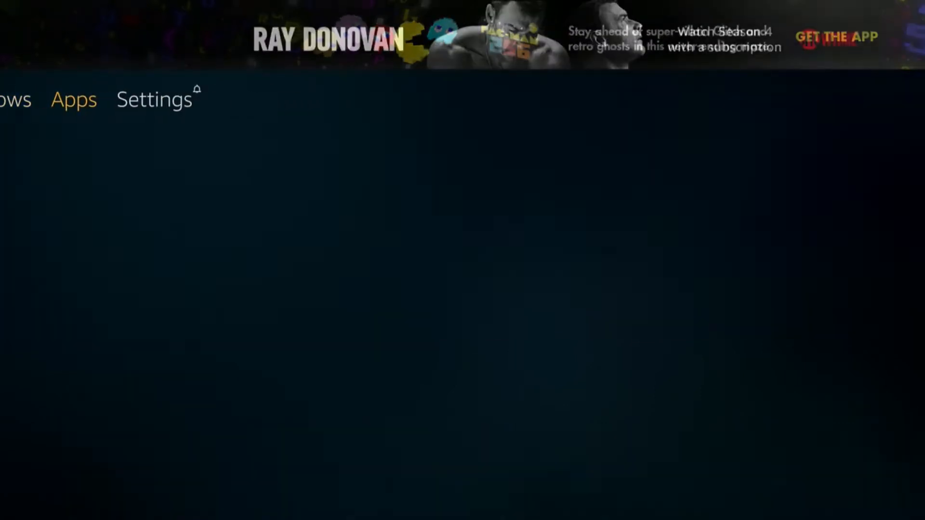
Show the Manage Installed Applications list and scroll down to AppStarter
click(153, 99)
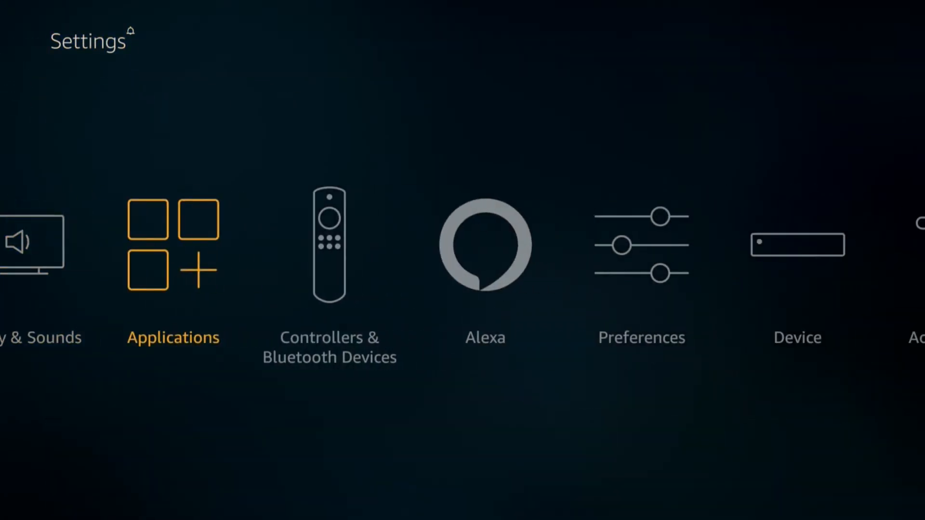
click(172, 243)
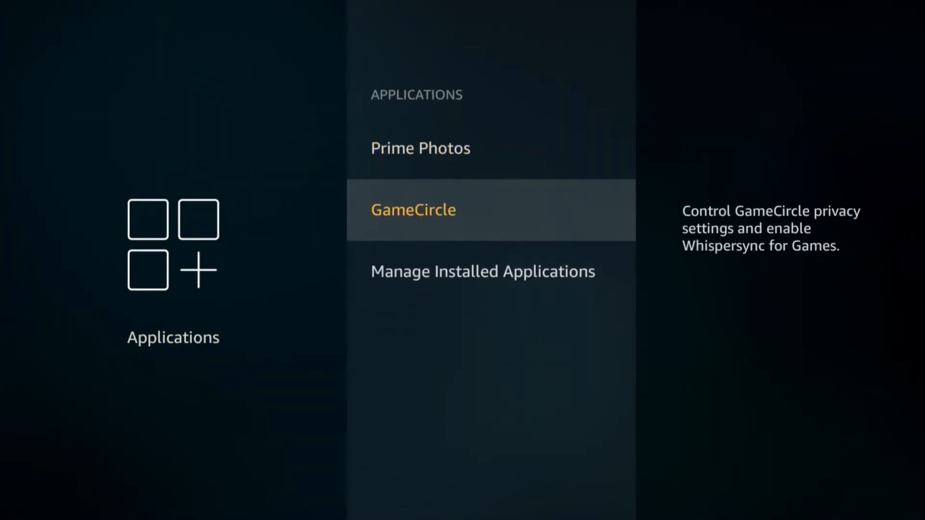
click(482, 271)
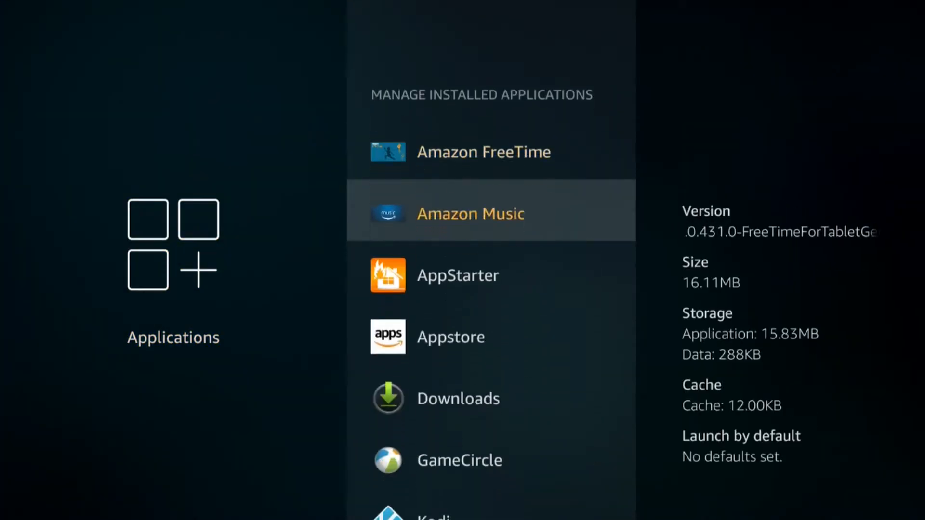
scroll(down, 3)
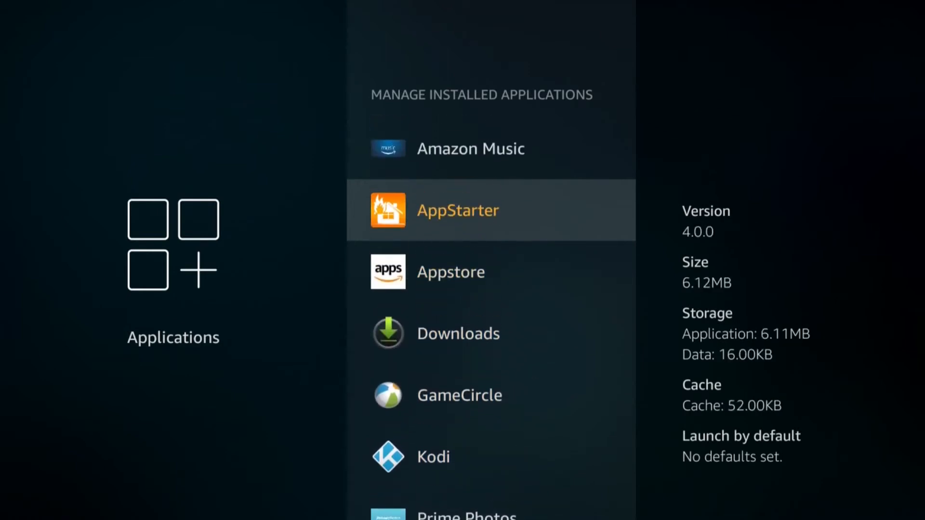
Select AppStarter from the installed apps and launch it
click(457, 211)
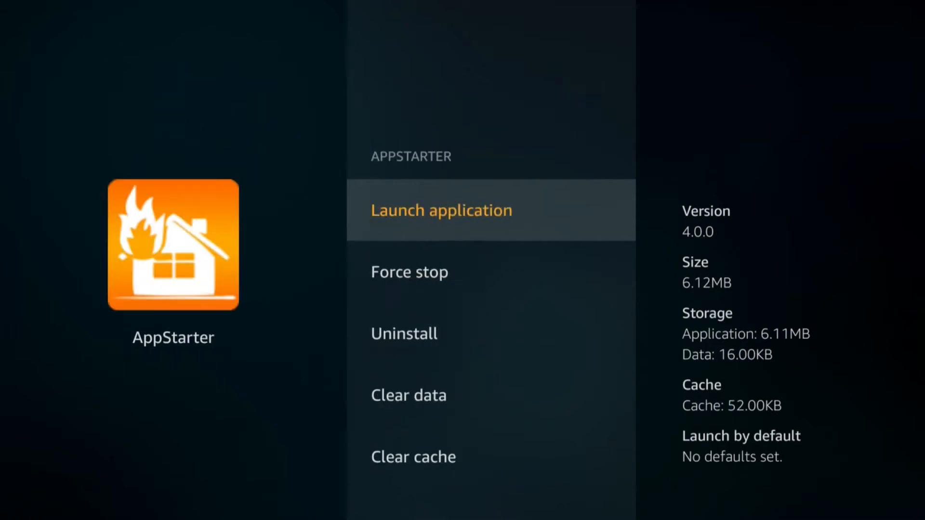
click(441, 210)
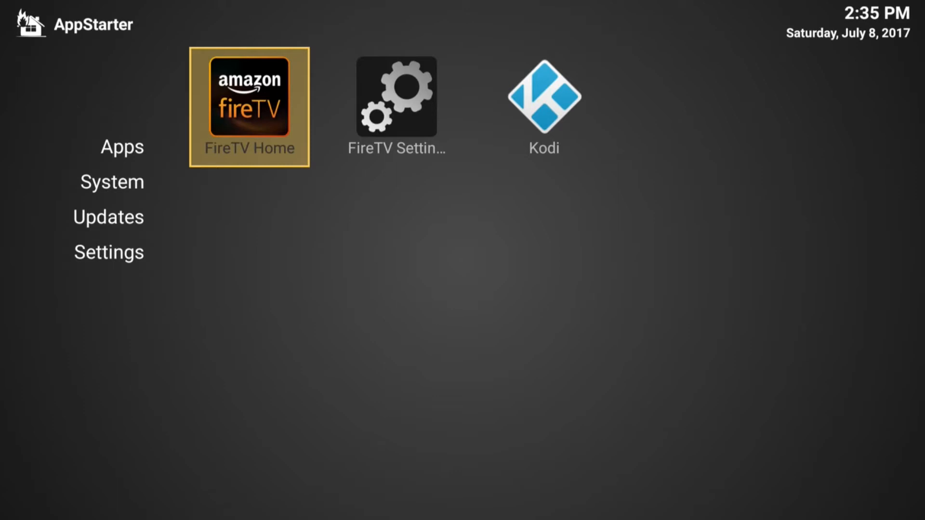
Check Kodi v17.3 in AppStarter's Updates section, then return to Fire TV Home
click(108, 217)
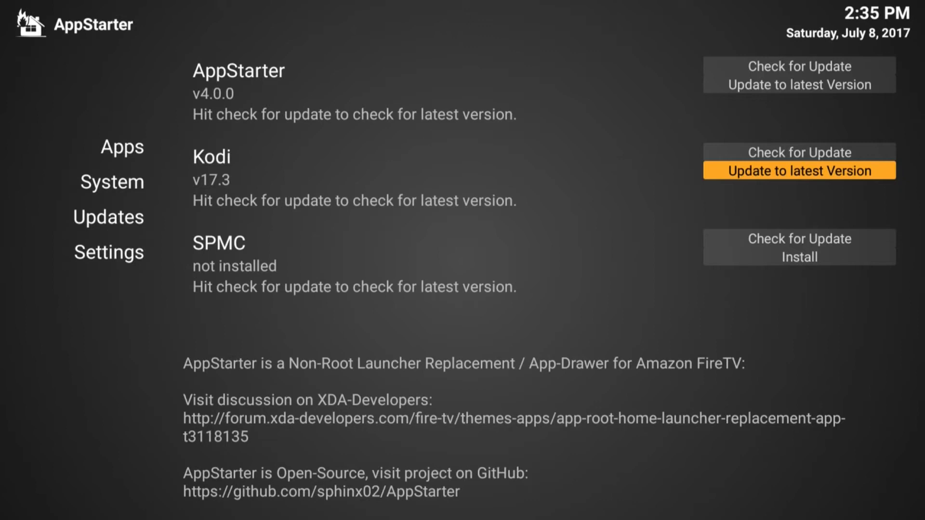
click(123, 146)
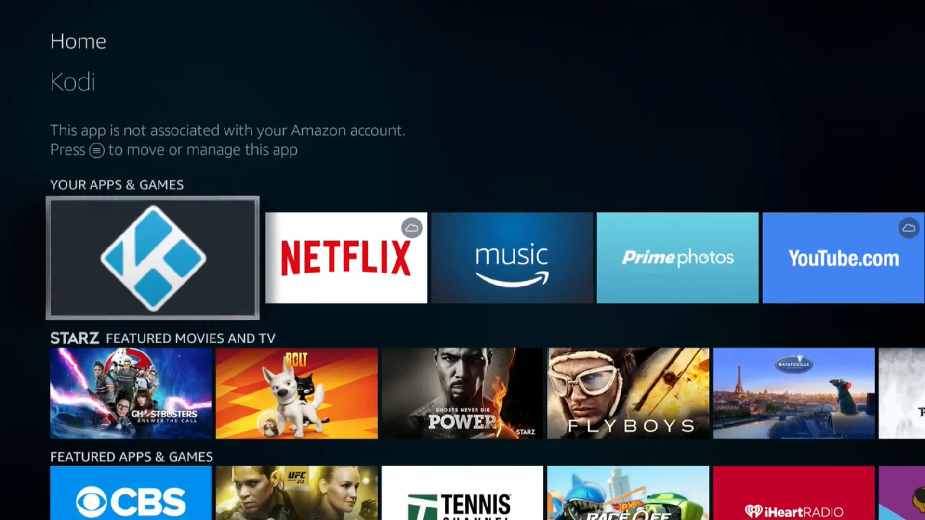
Launch Kodi from Your Apps & Games into the popular movies catalog
click(151, 258)
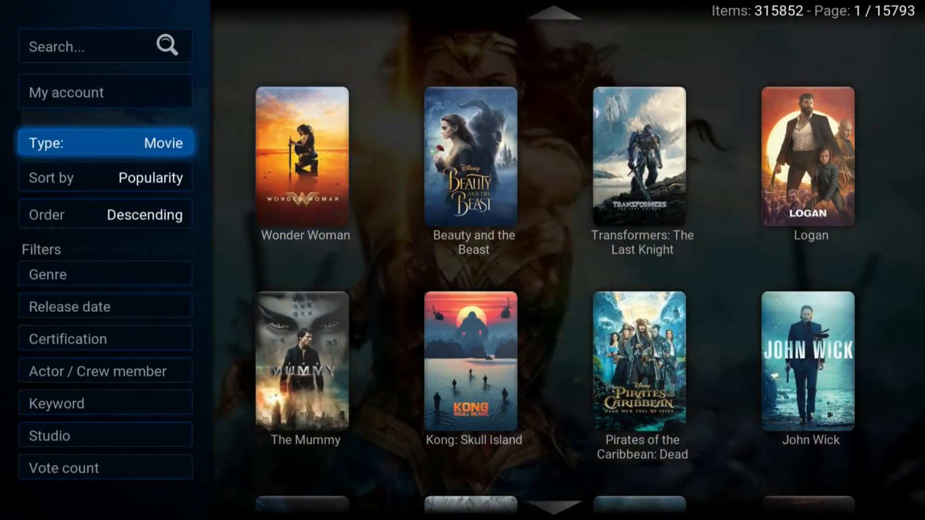
Show Star Wars: The Force Awakens details and scroll through its collection and videos
click(105, 178)
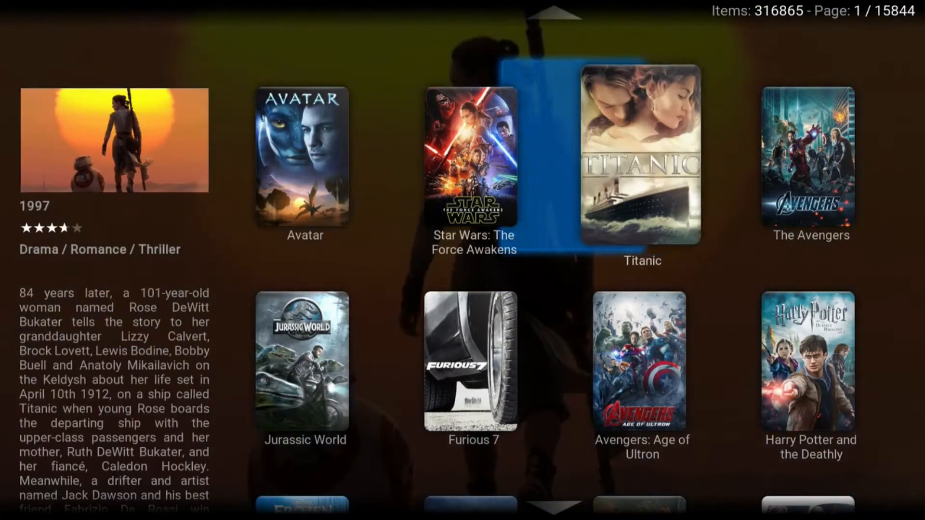
key(Left)
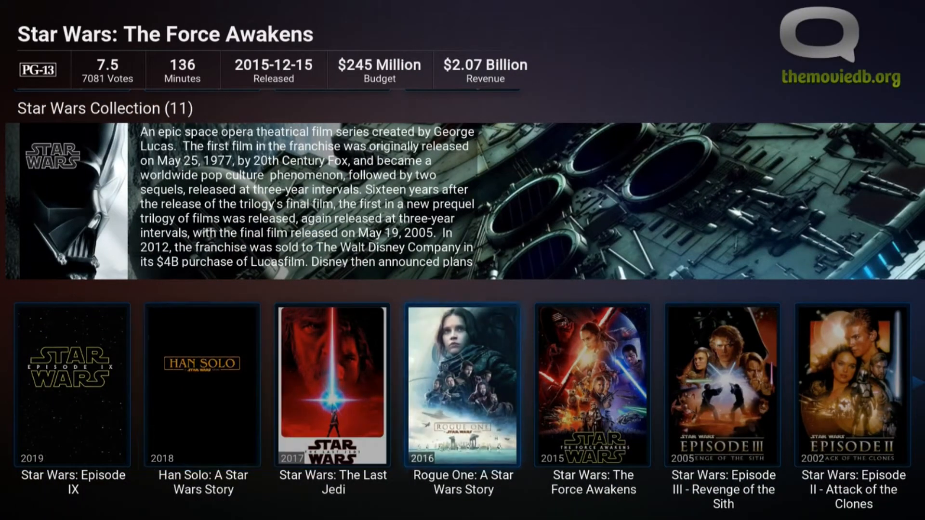
scroll(down, 3)
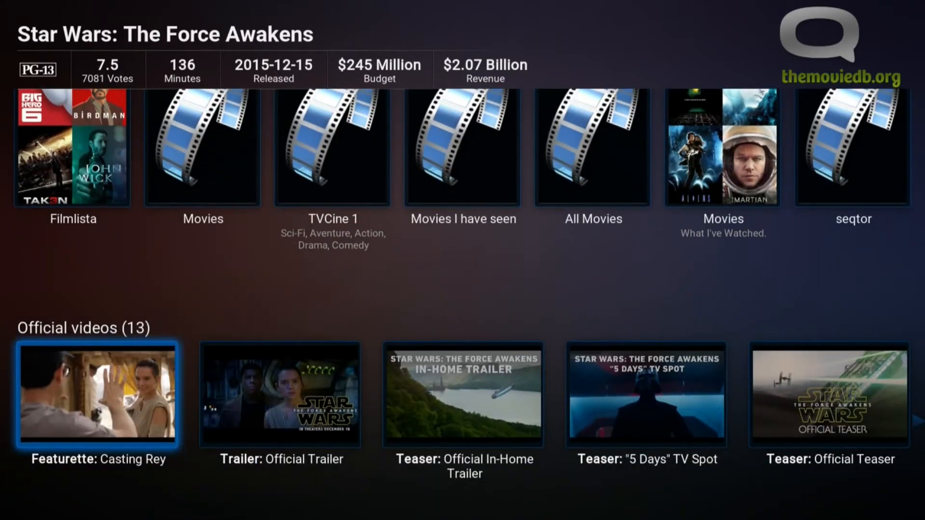
scroll(down, 3)
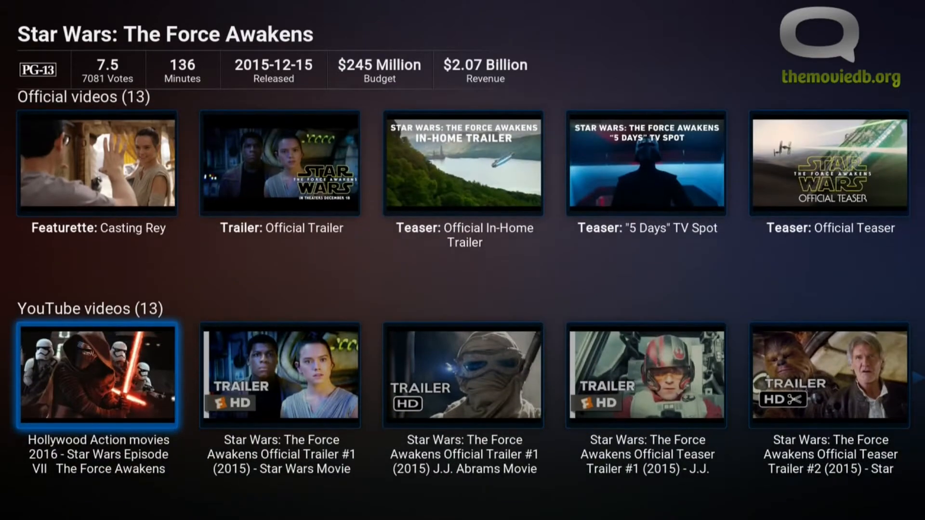
scroll(down, 3)
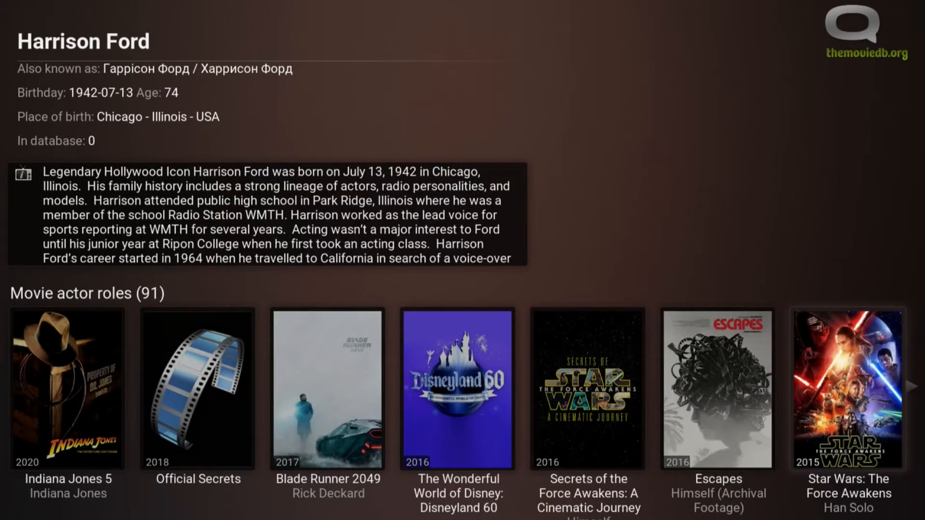
Select The Force Awakens from Harrison Ford's roles to reach its play page
click(848, 389)
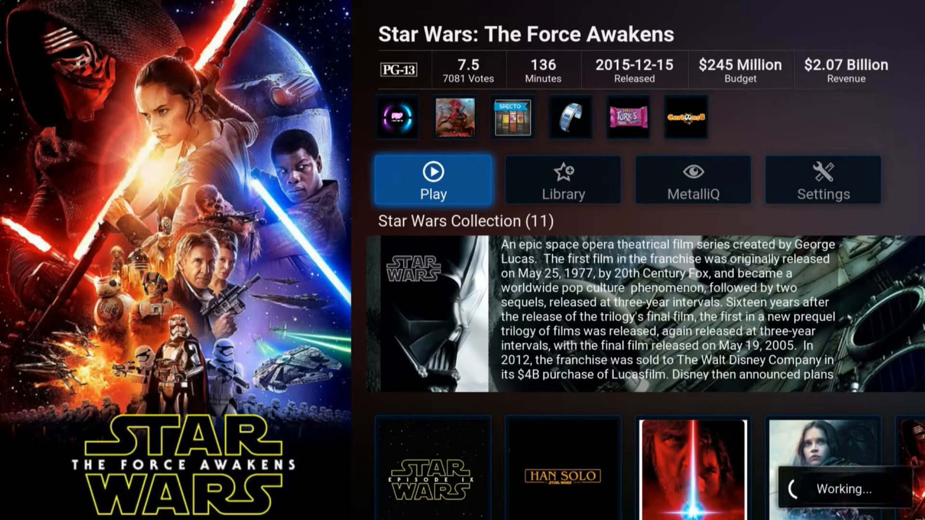
Change the browse Type from Movie to TV show, listing popular shows
click(433, 180)
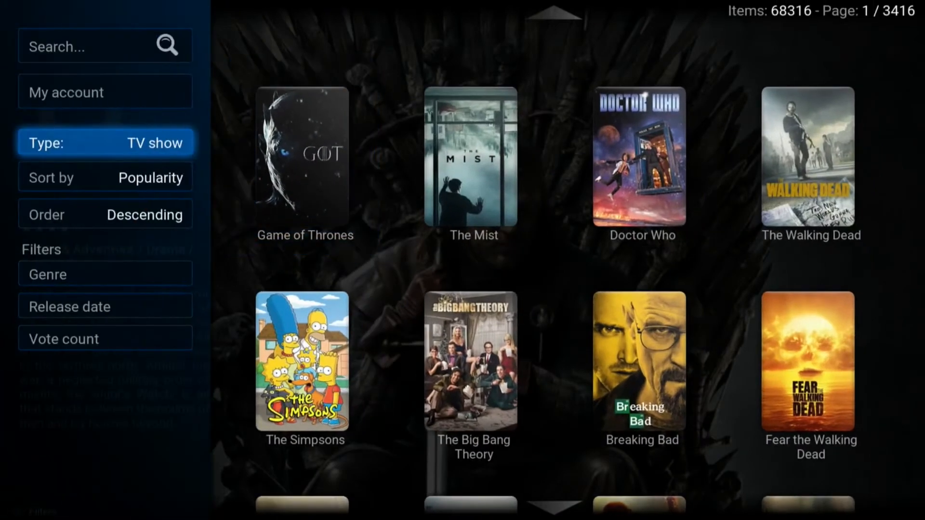
Keep Popularity sorting, then reach Breaking Bad Season 3 episode I See You
click(105, 177)
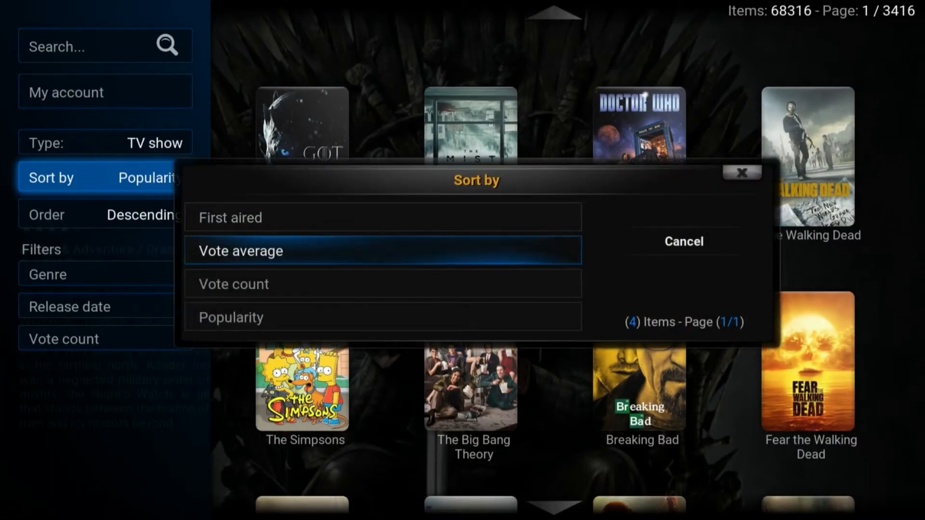
click(684, 241)
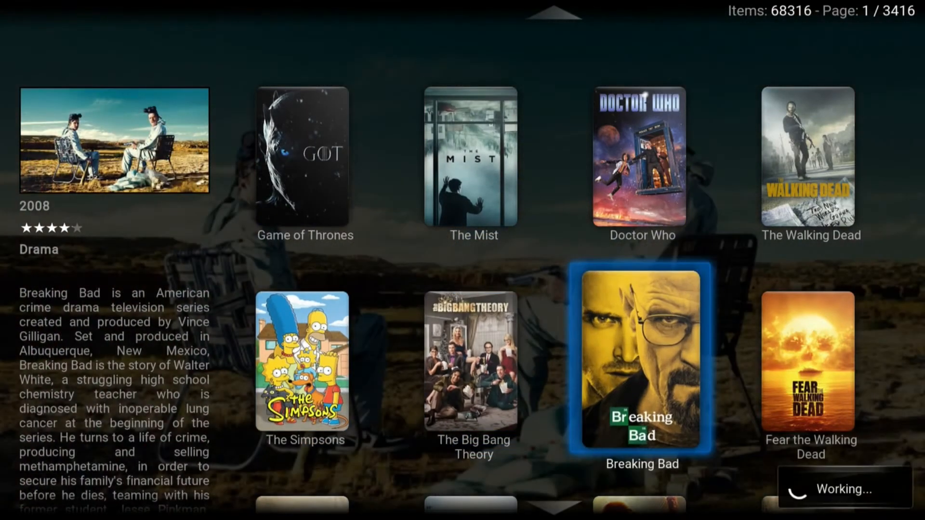
click(643, 362)
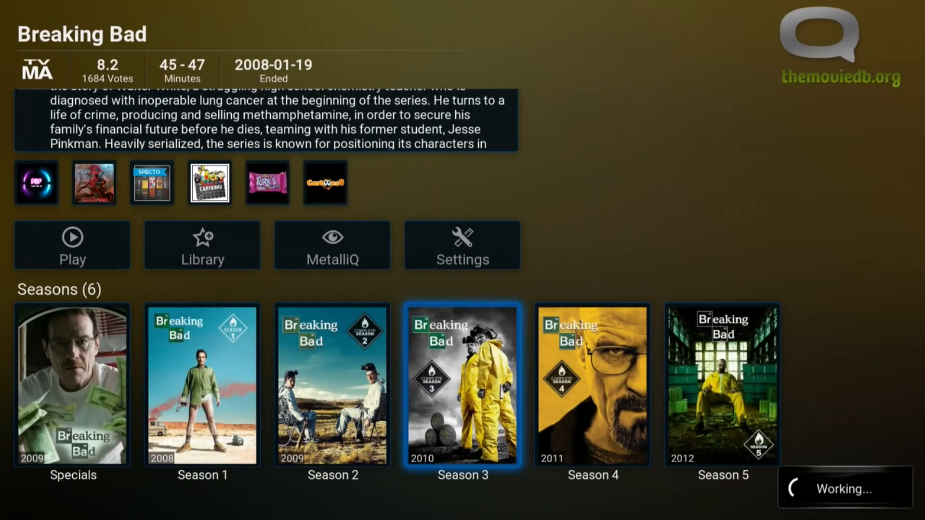
click(462, 384)
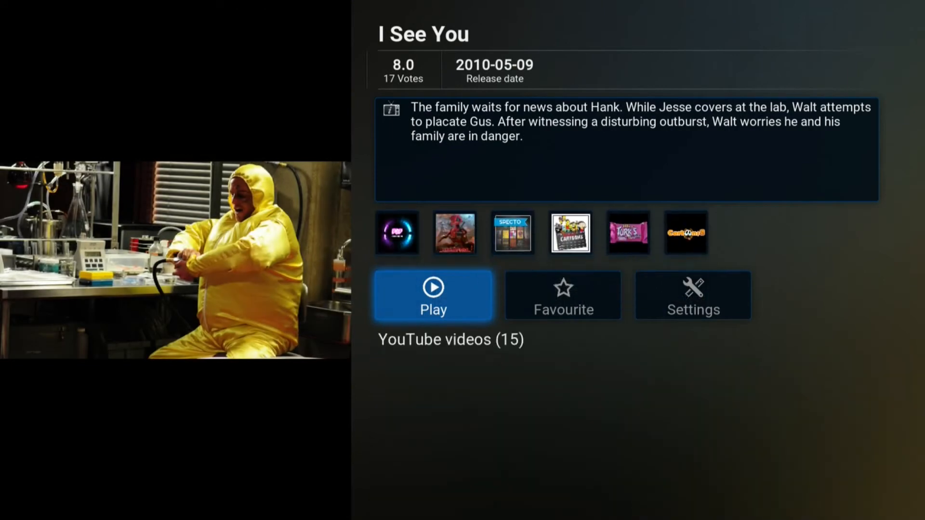
click(511, 232)
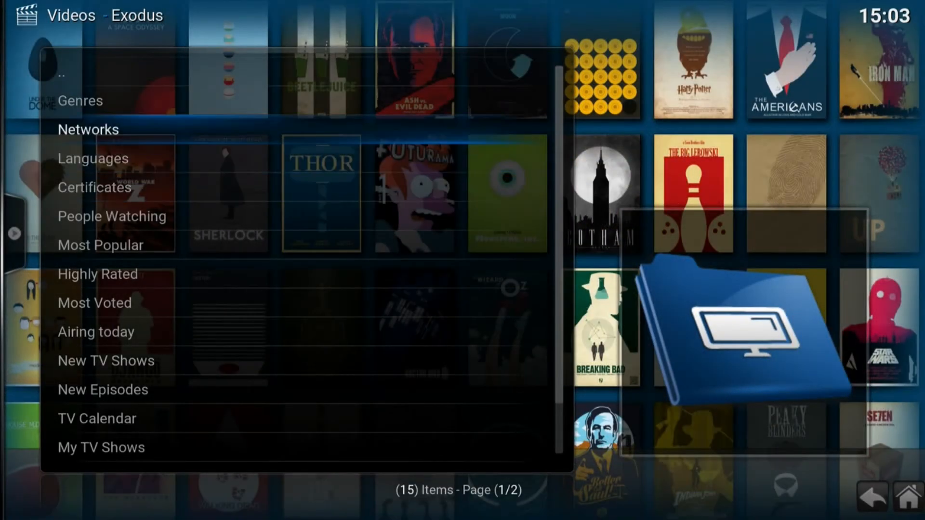
From Exodus TV networks, select Black-ish to list its three seasons
click(88, 130)
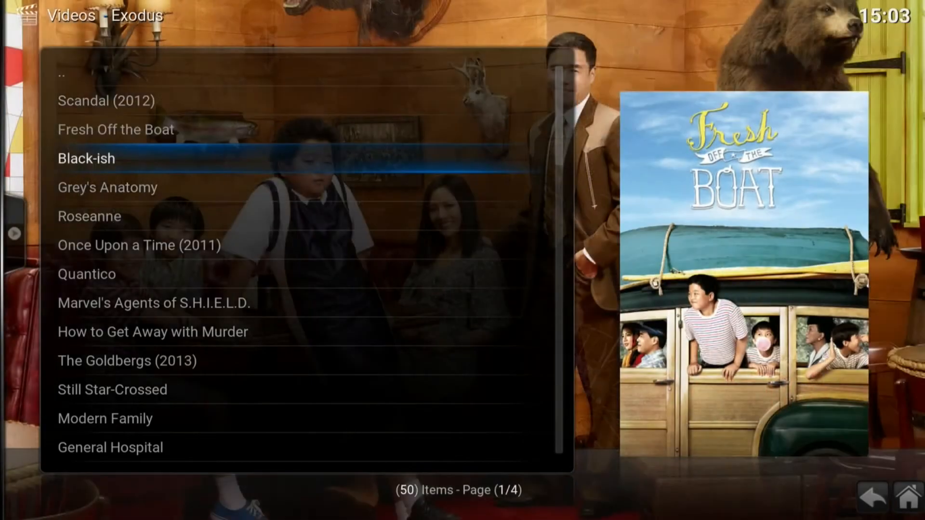
key(Down)
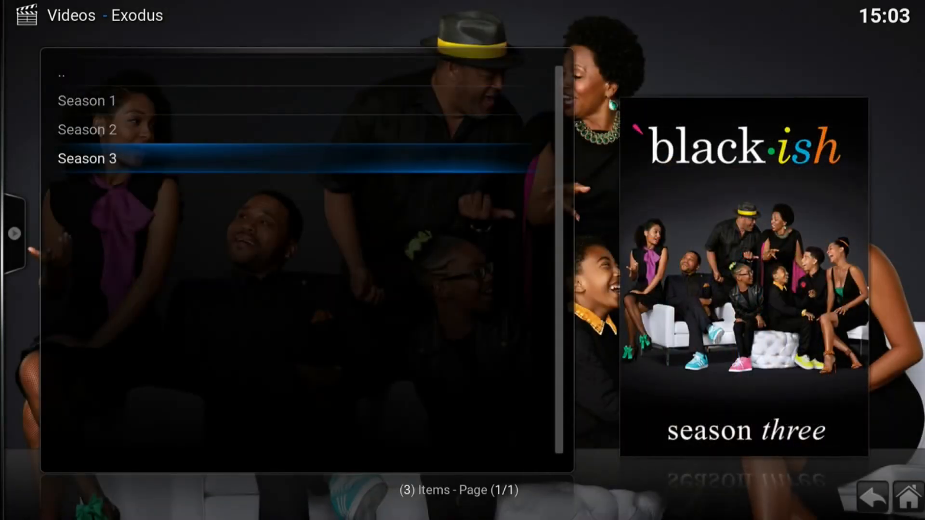
Start playback of Black-ish Season 3 episode 3x07 Auntsgiving
click(87, 158)
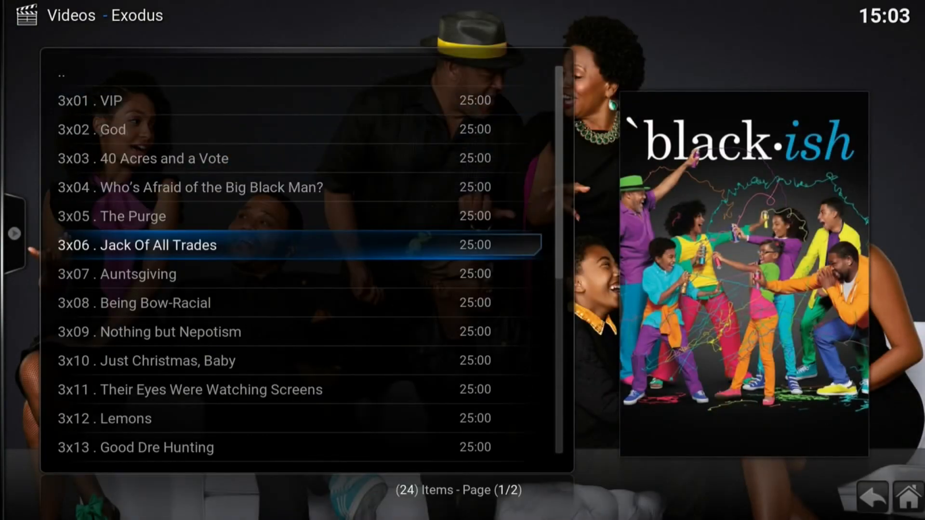
key(Down)
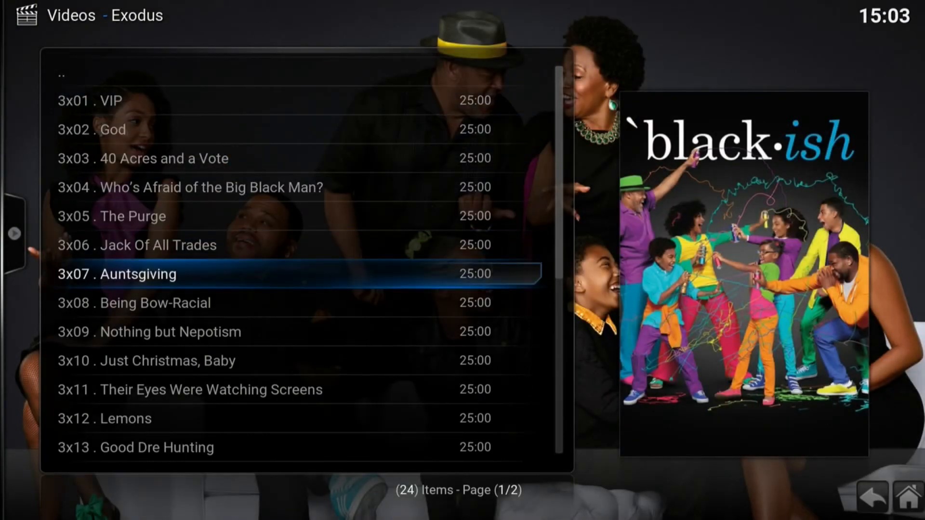
click(117, 274)
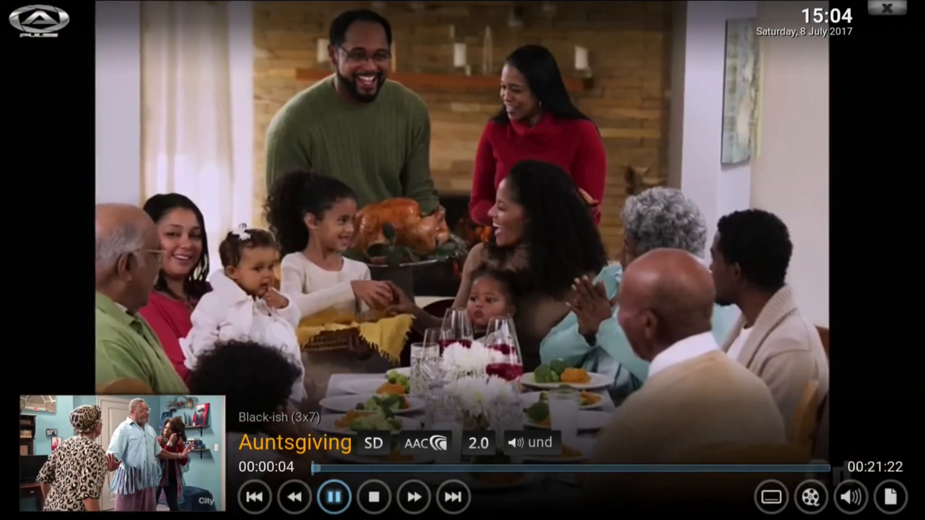
Stop Auntsgiving playback from the player OSD, returning to the season 3 episode list
click(373, 497)
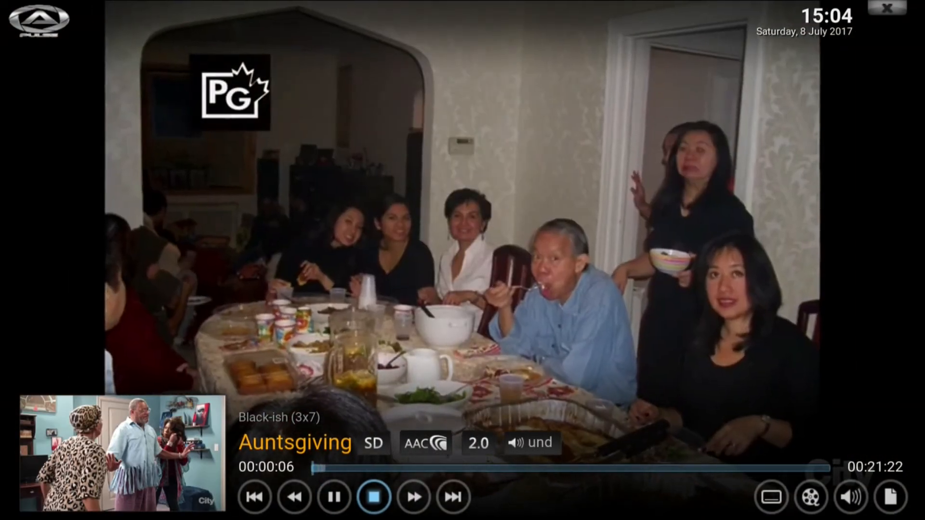
click(373, 497)
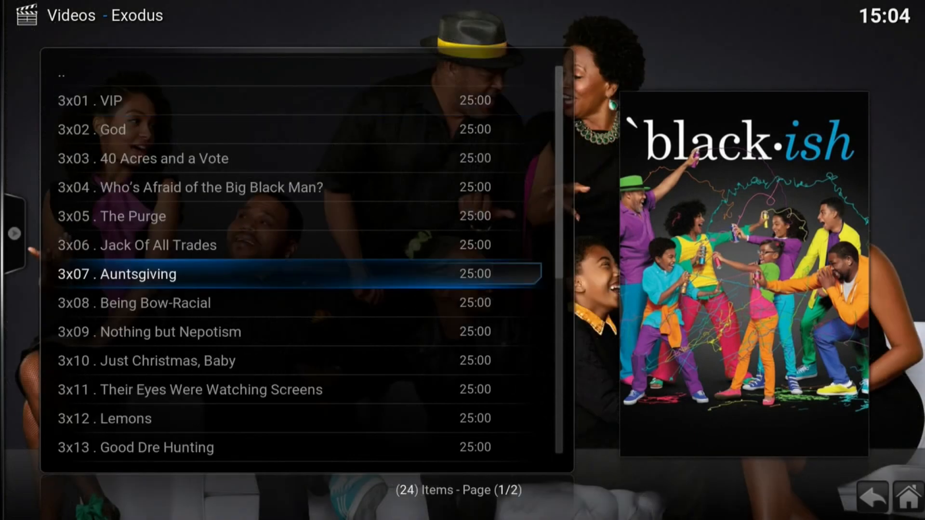